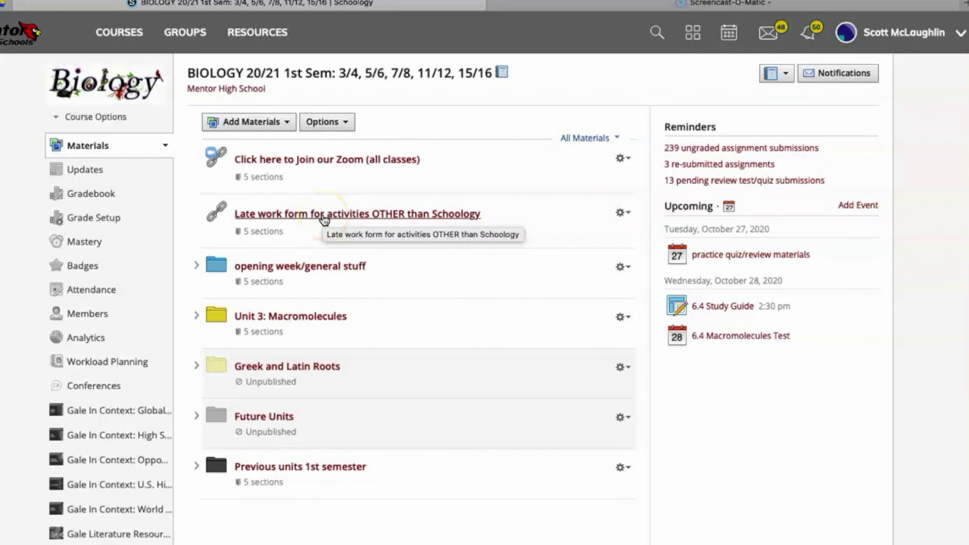
mouse_move(200, 318)
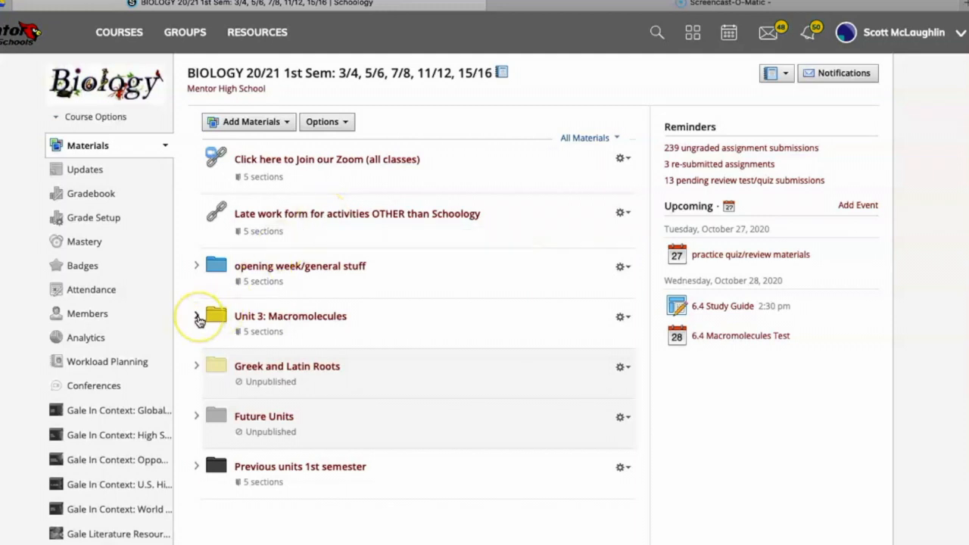
mouse_move(200, 318)
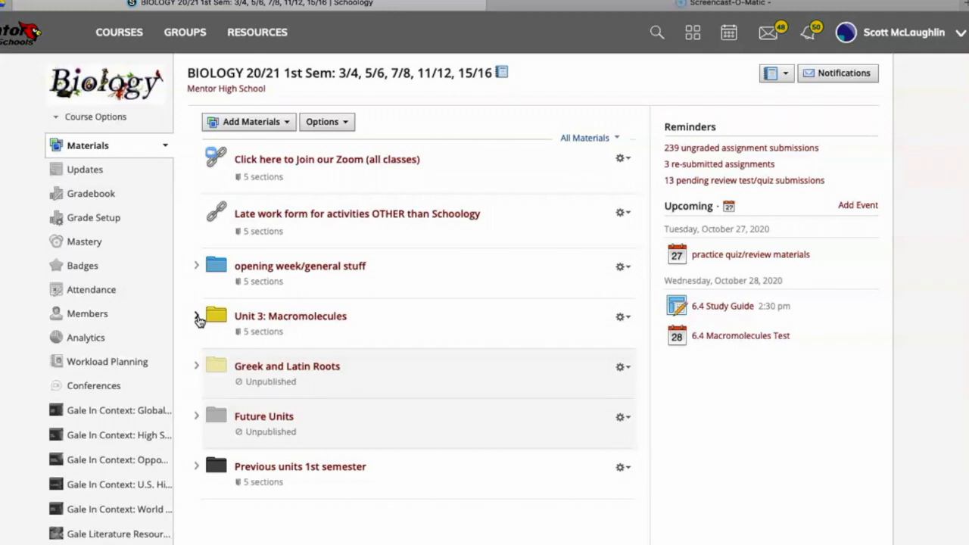
Expand the Unit 3: Macromolecules folder in the Biology course materials.
left_click(197, 316)
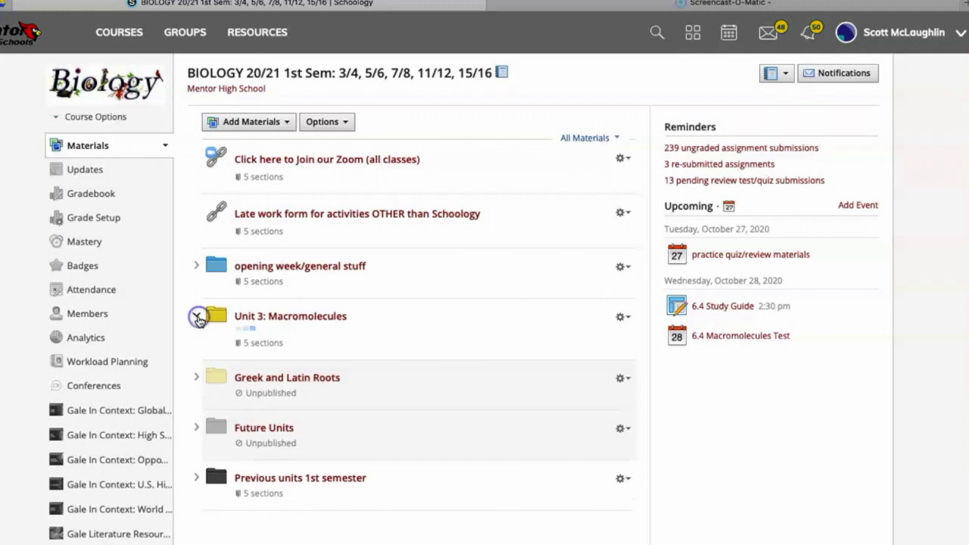
Scroll through the Unit 3 items and show the gear actions for the 6.4 Macromolecules test.
left_click(197, 317)
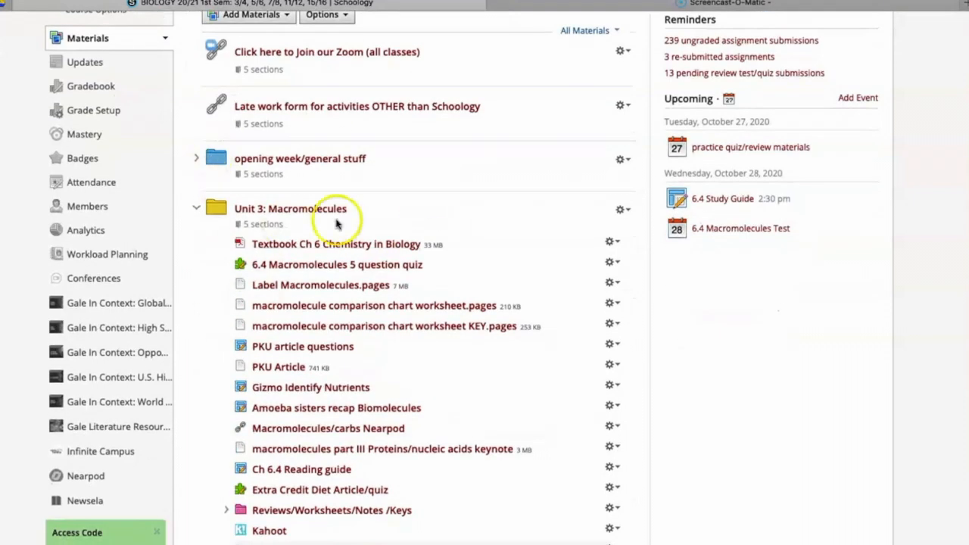
scroll("down", 3)
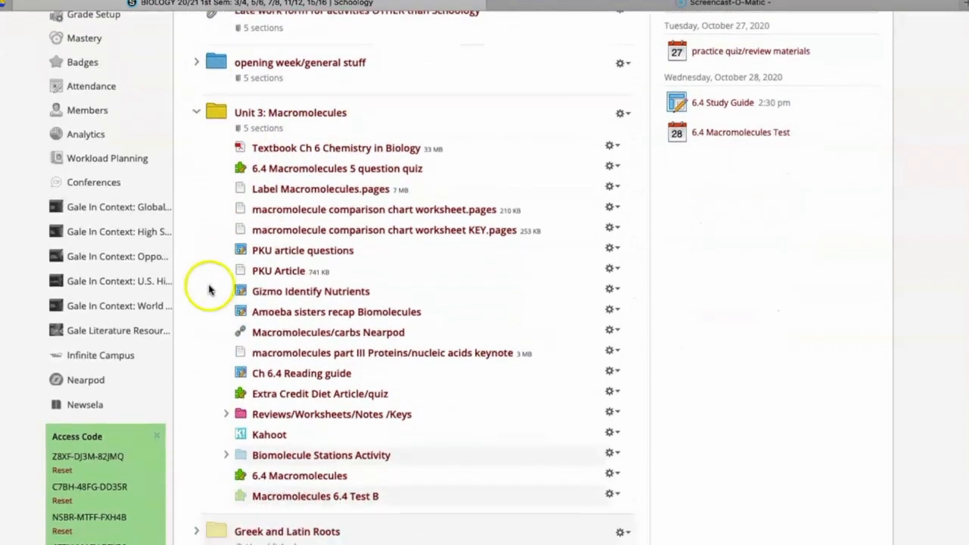
mouse_move(230, 476)
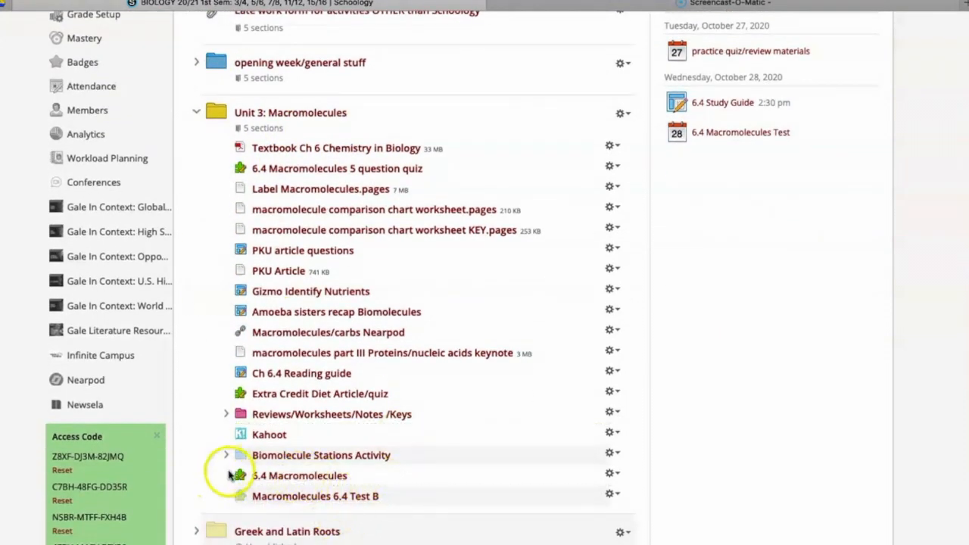
scroll("down", 3)
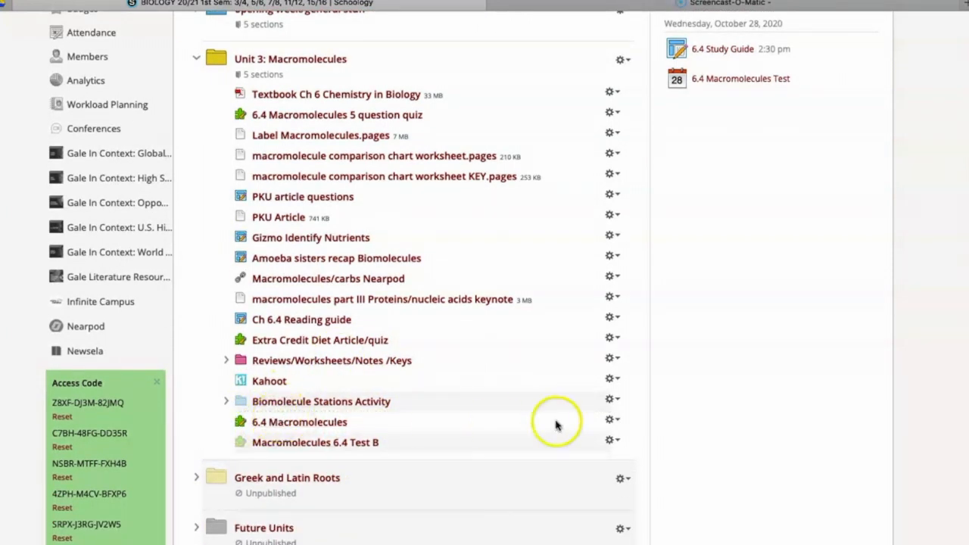
left_click(610, 419)
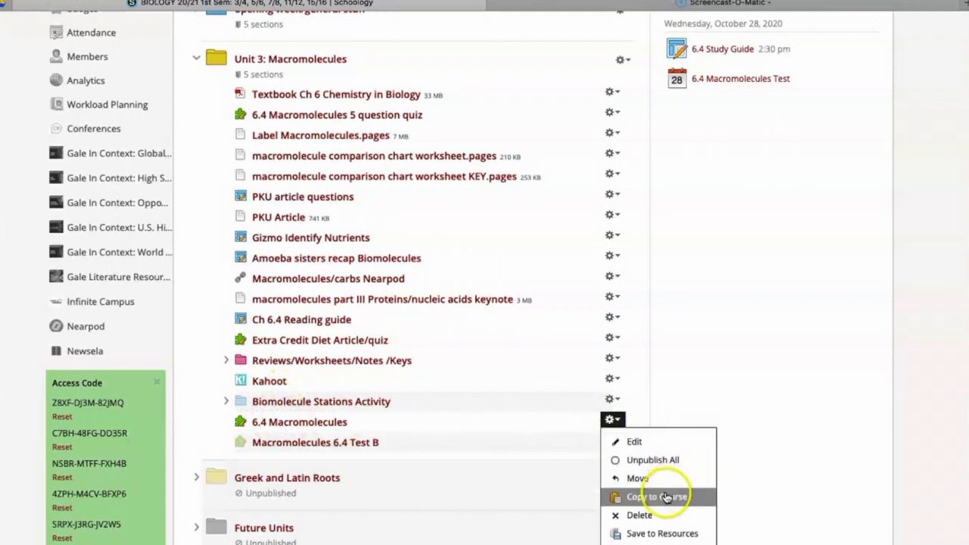
mouse_move(661, 533)
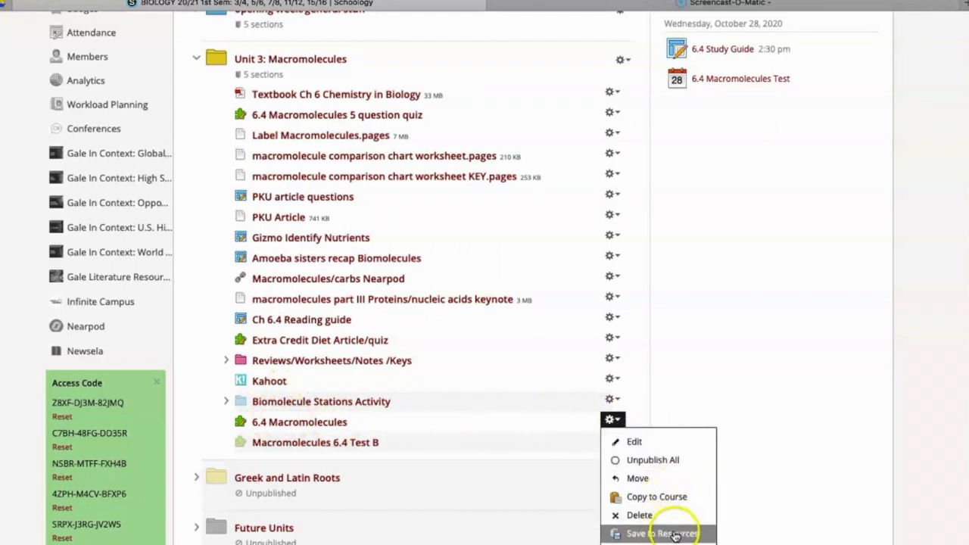
Save a copy of the 6.4 Macromolecules test to Home resources and go to My Resources.
left_click(662, 533)
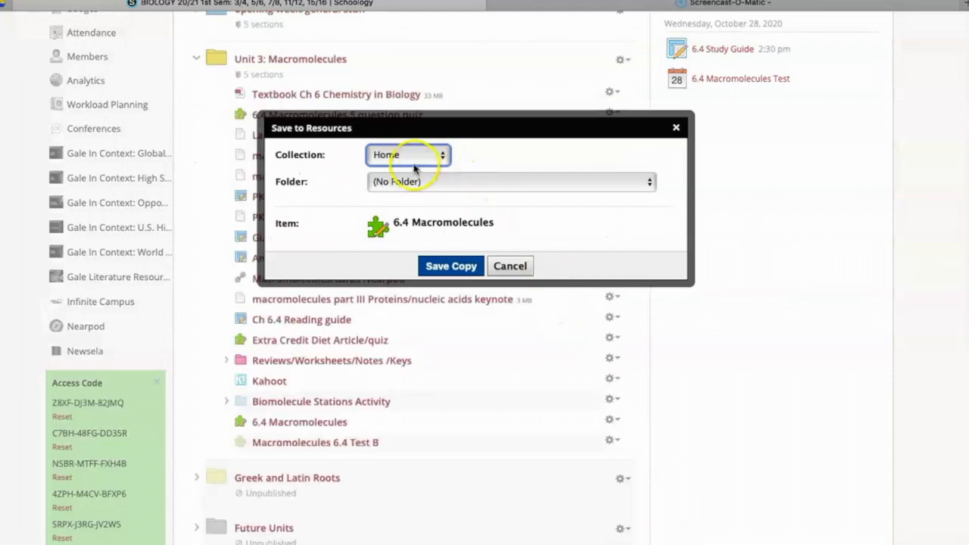
left_click(512, 182)
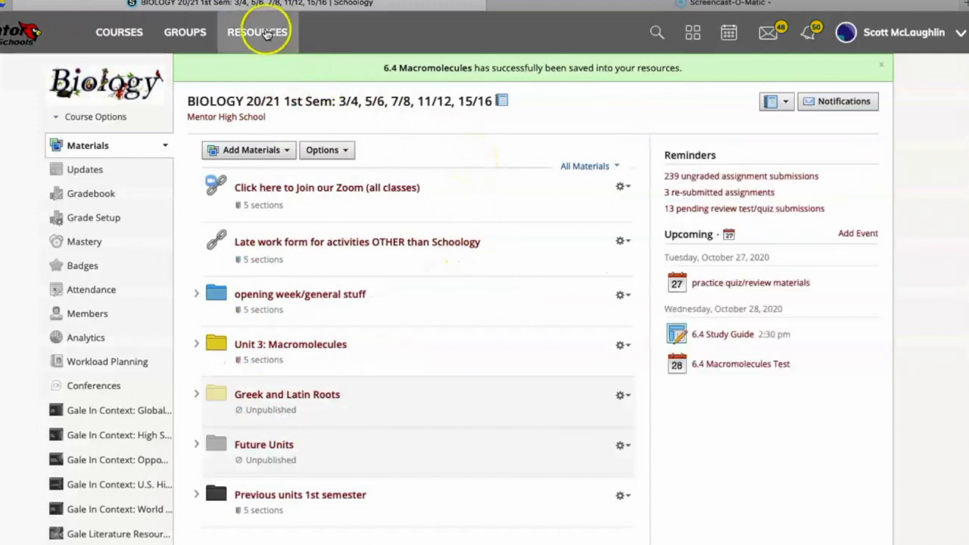
left_click(258, 32)
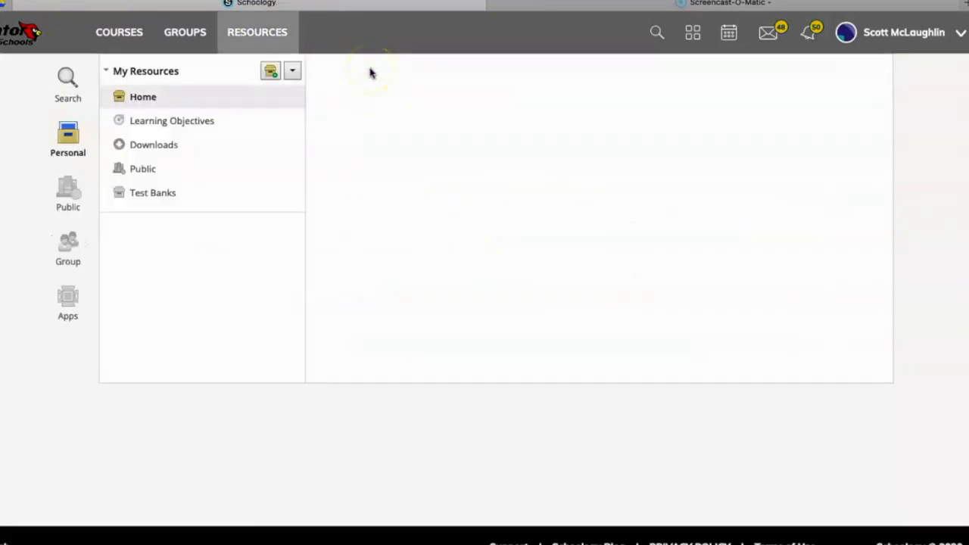
Browse Home > Biology > First Semester > Ch. 6 chemistry and show actions for the saved 6.4 Macromolecules test.
left_click(143, 97)
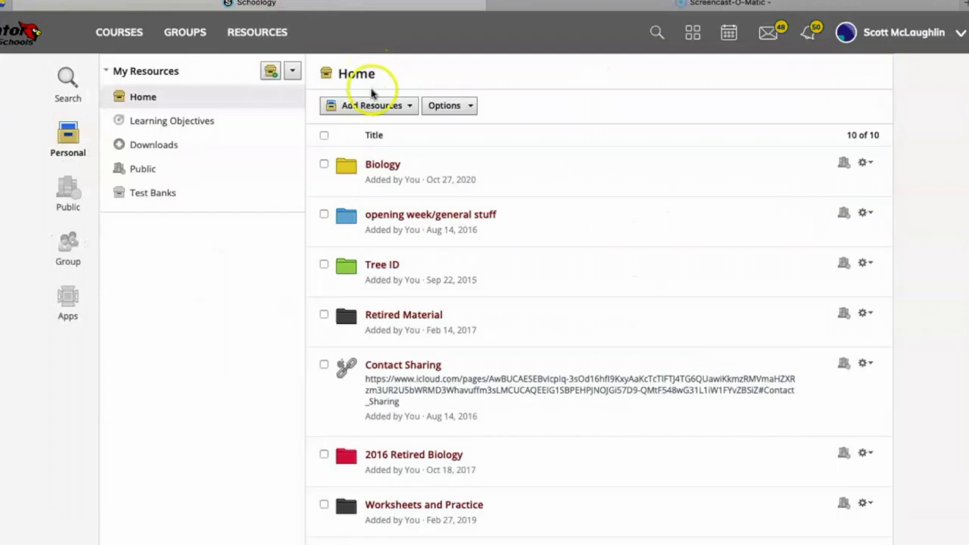
mouse_move(382, 169)
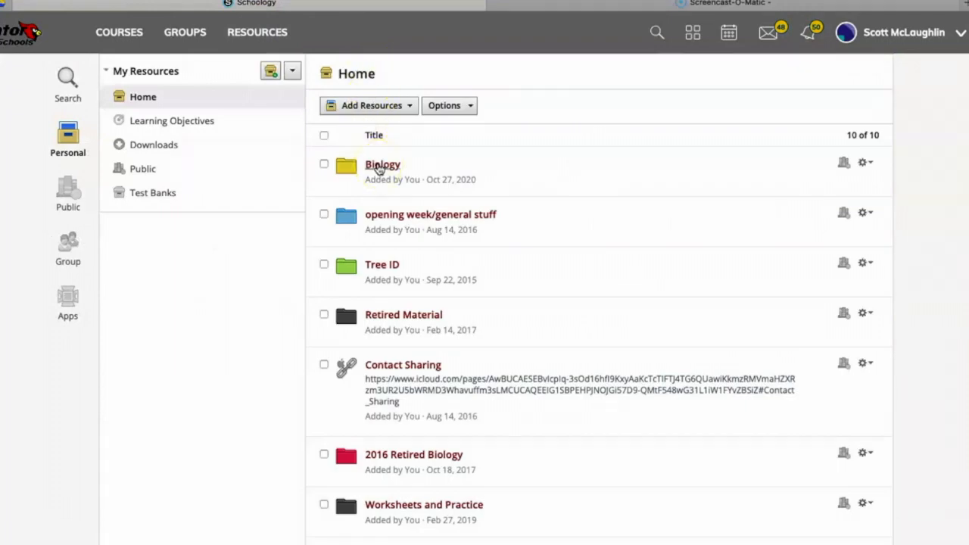
left_click(382, 164)
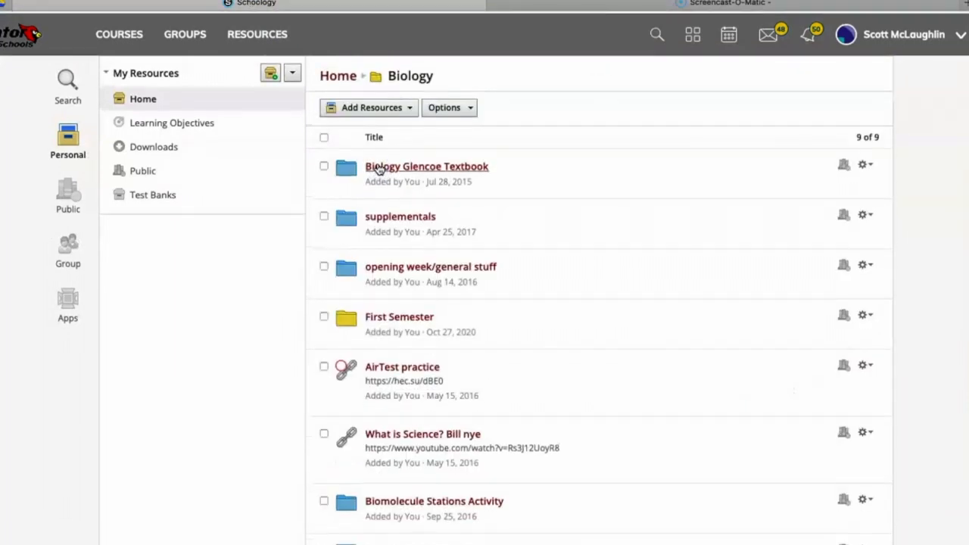
left_click(400, 317)
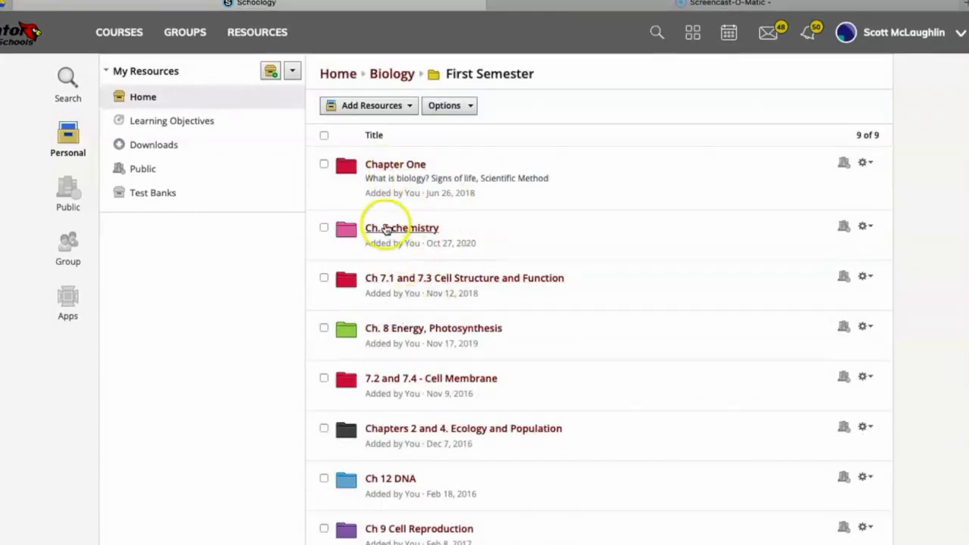
left_click(401, 227)
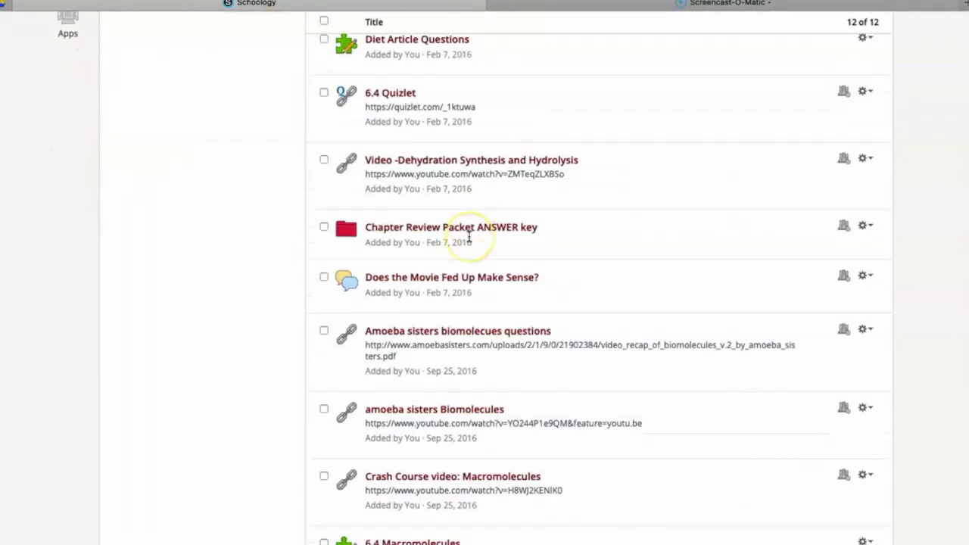
scroll("down", 3)
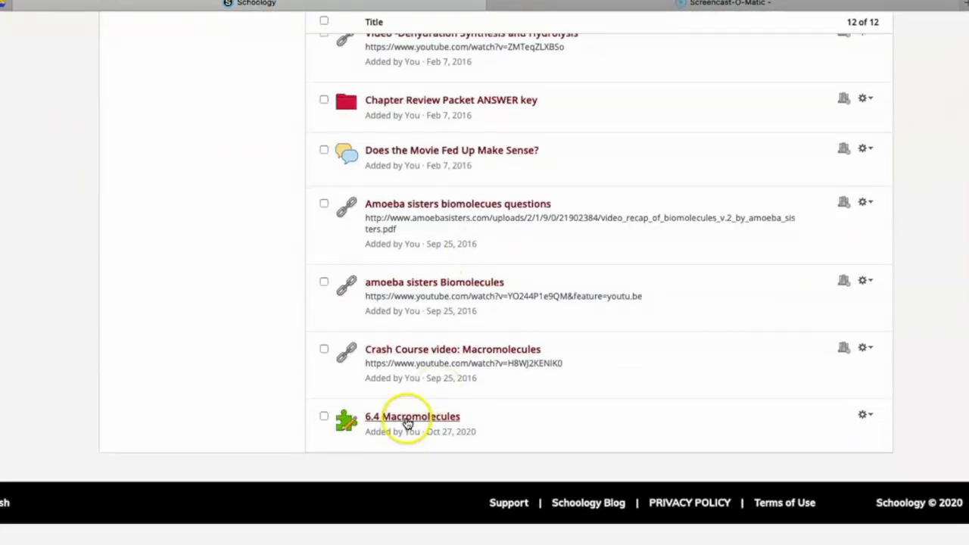
mouse_move(624, 430)
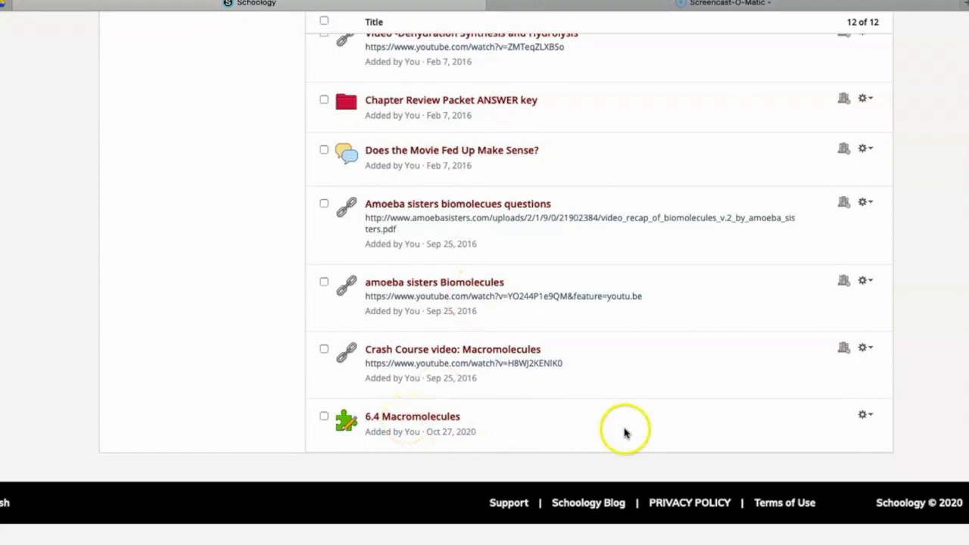
left_click(863, 415)
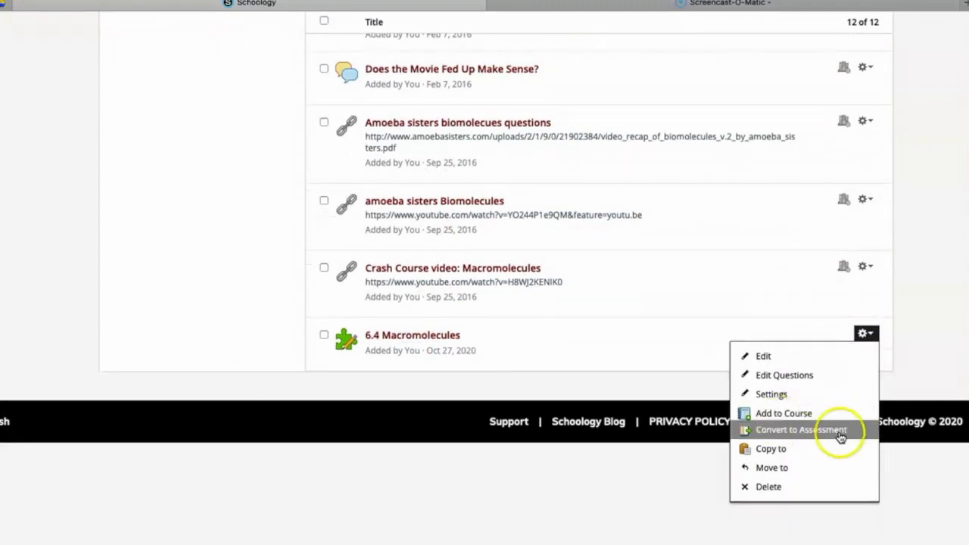
mouse_move(804, 430)
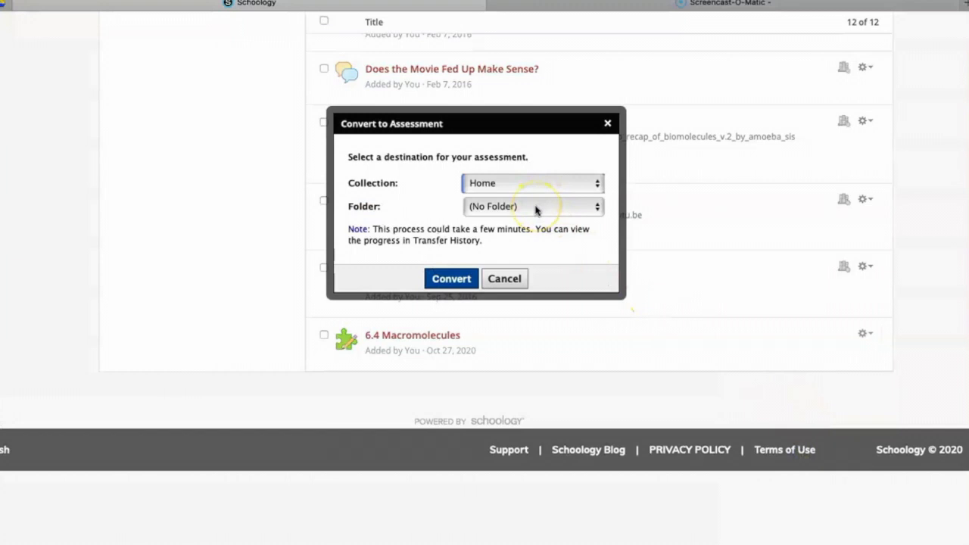
Convert the saved test to an assessment with Biology chosen as the destination folder.
left_click(534, 206)
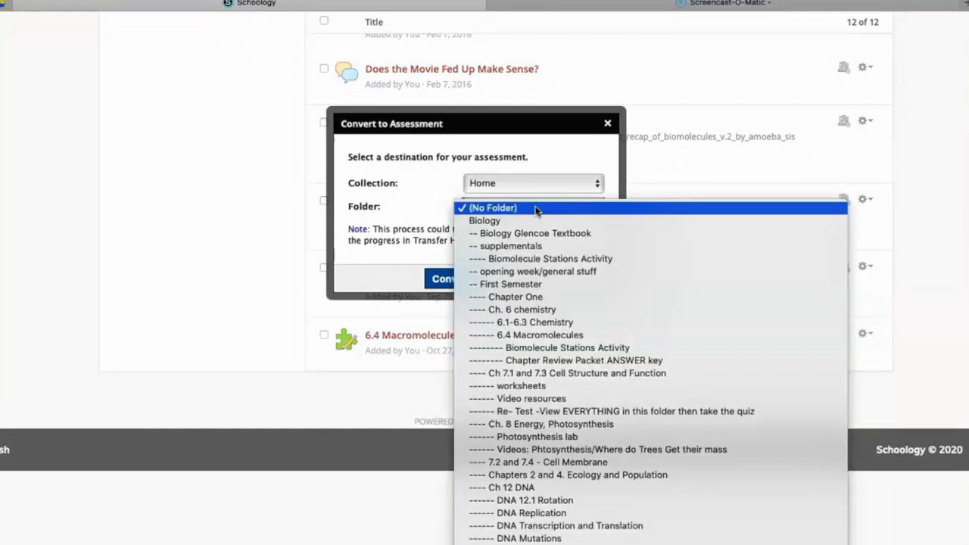
left_click(493, 207)
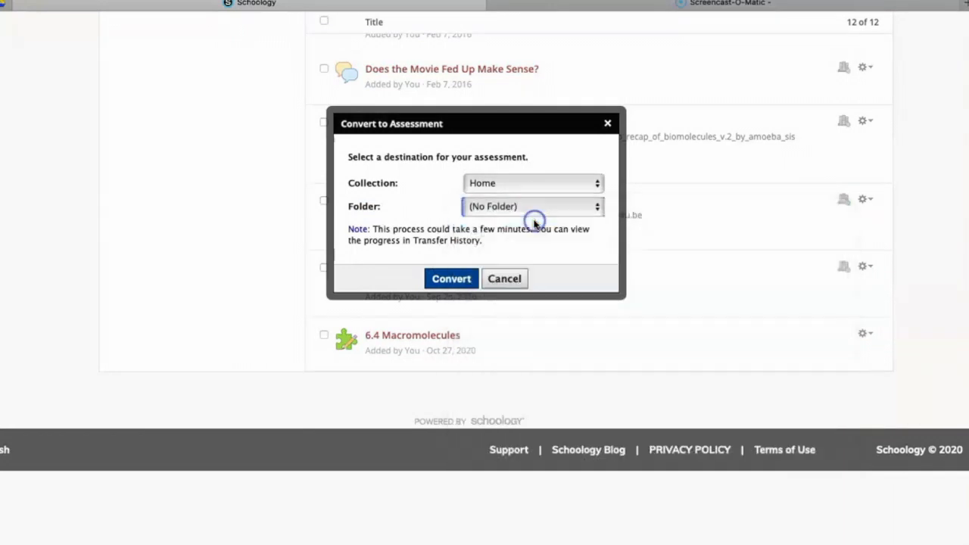
left_click(533, 206)
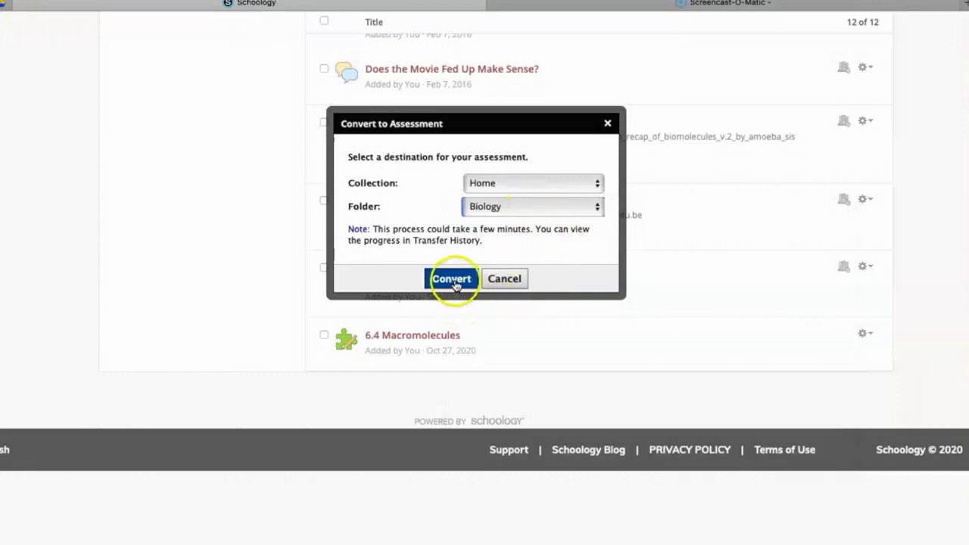
left_click(452, 279)
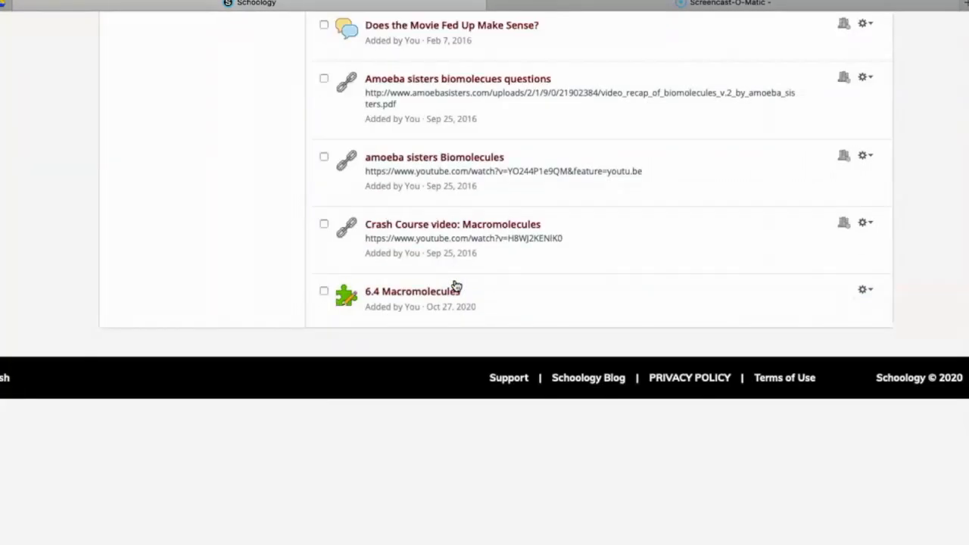
Find the new blue-puzzle 6.4 Macromolecules assessment at the bottom of Biology and open it.
scroll("up", 3)
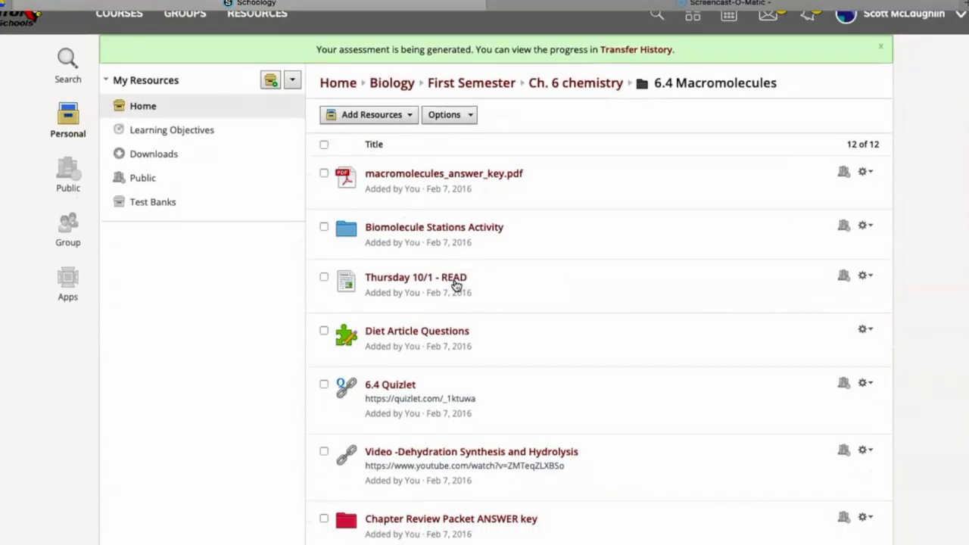
mouse_move(392, 82)
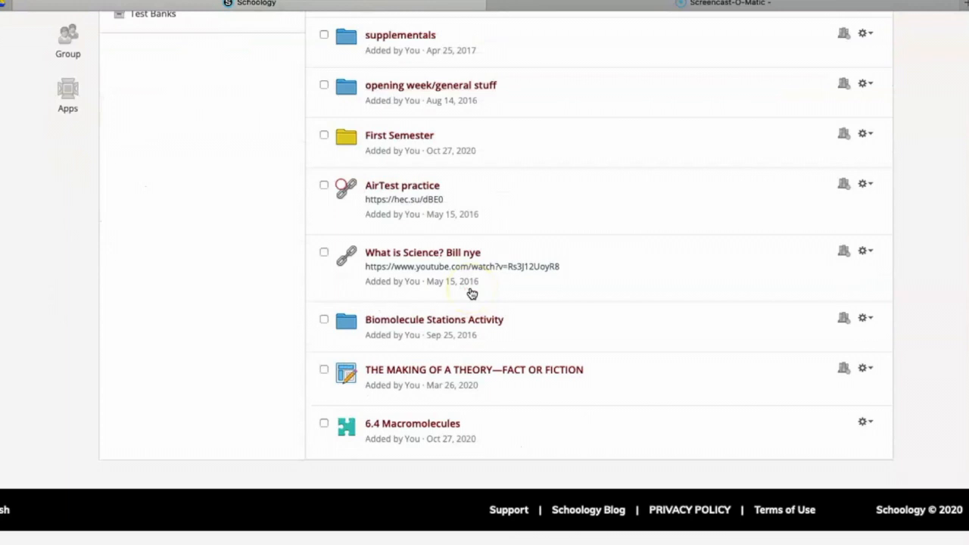
scroll("down", 3)
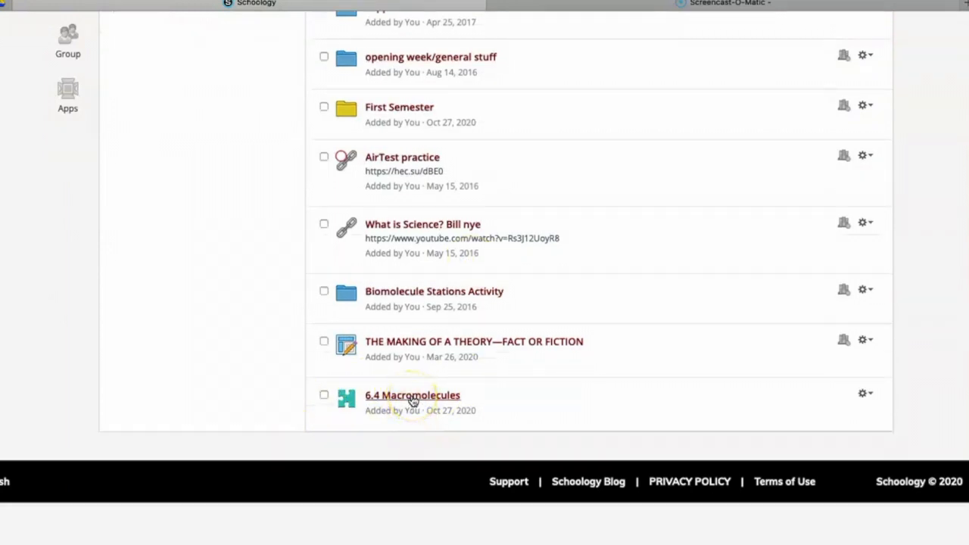
left_click(412, 395)
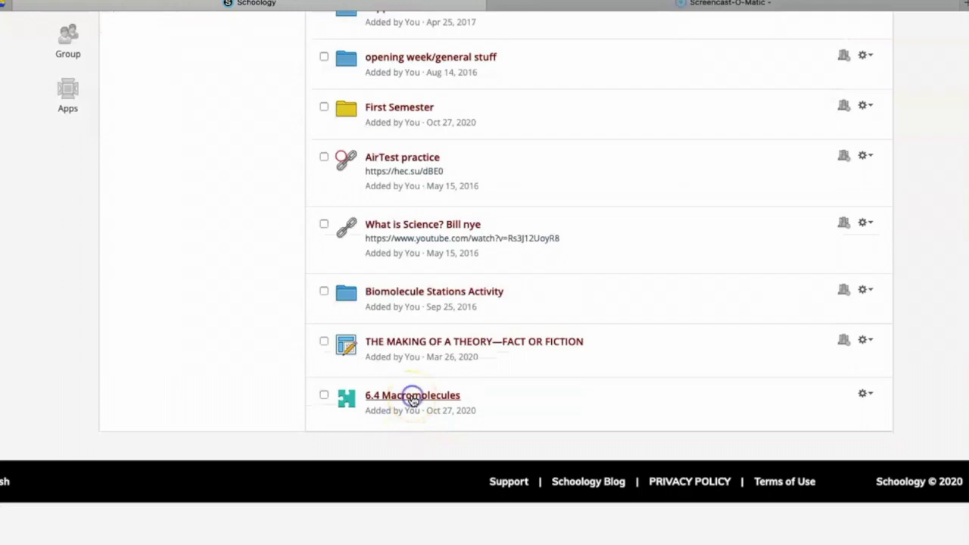